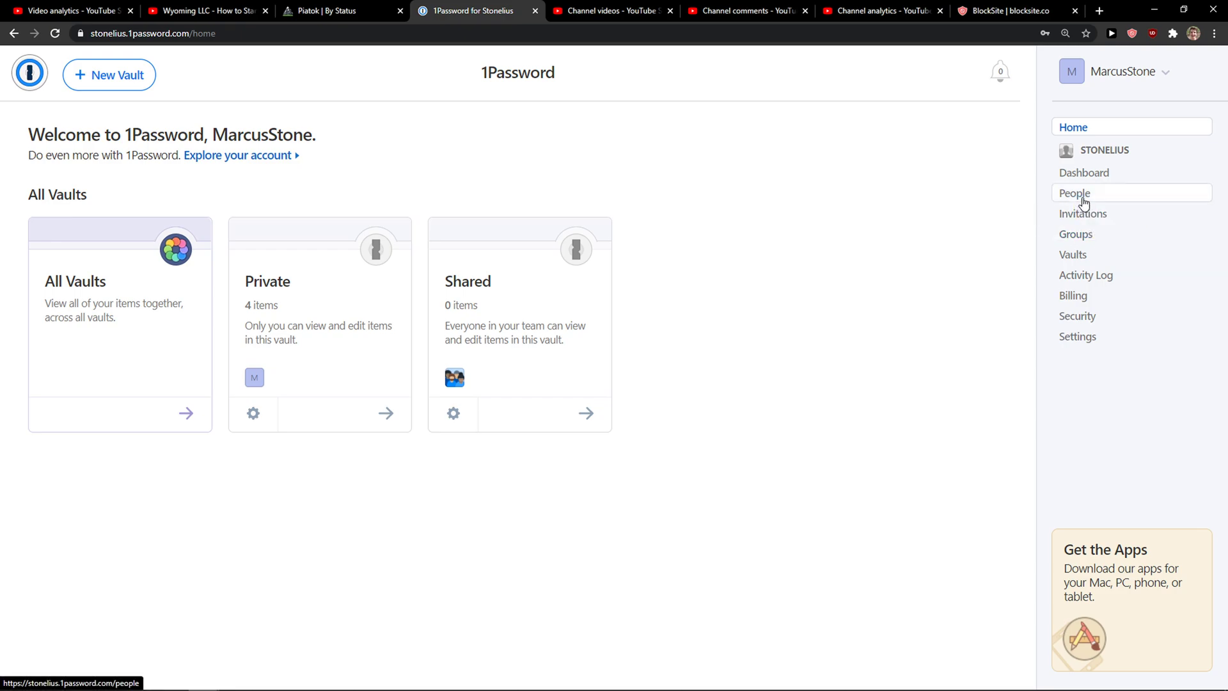
# - On the People page, begin inviting a member by entering 'datadojo8'
pyautogui.click(1075, 192)
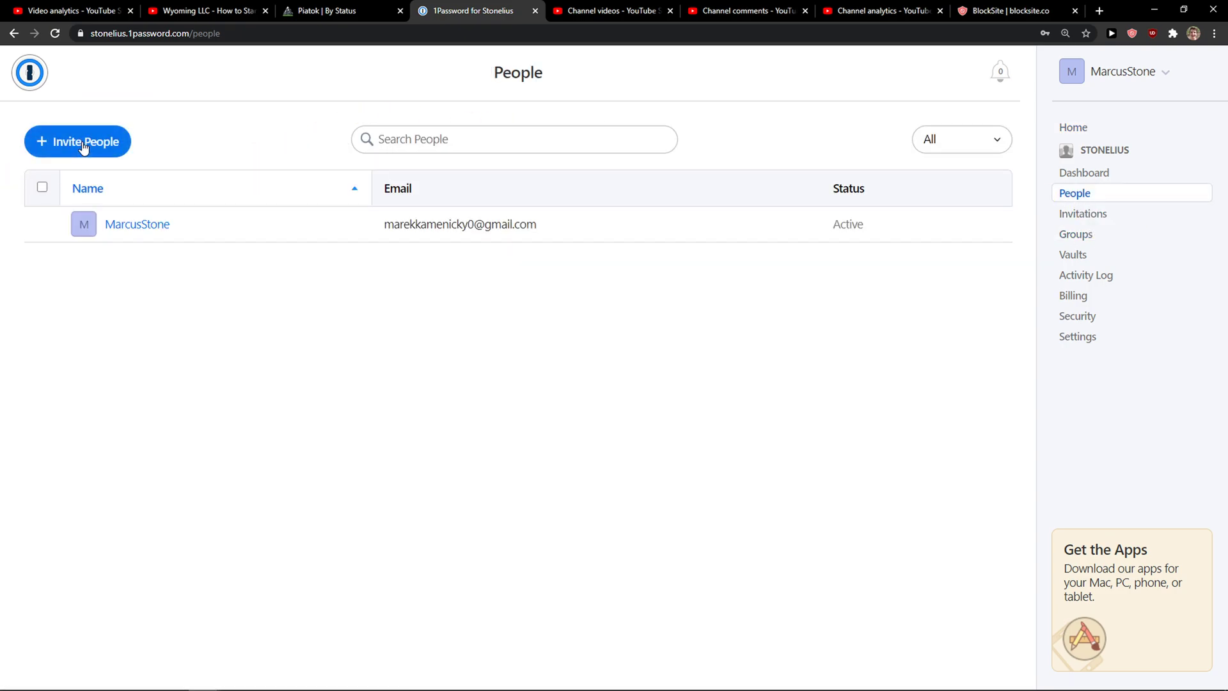
pyautogui.click(76, 141)
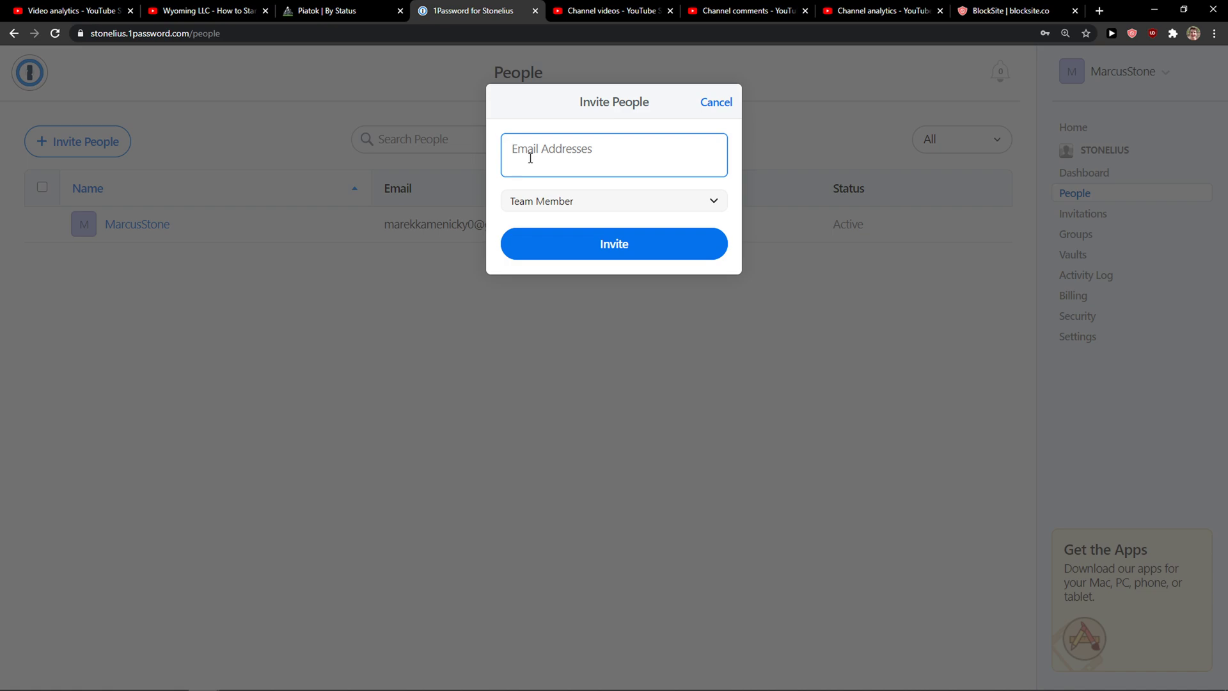
pyautogui.write('datadojo8')
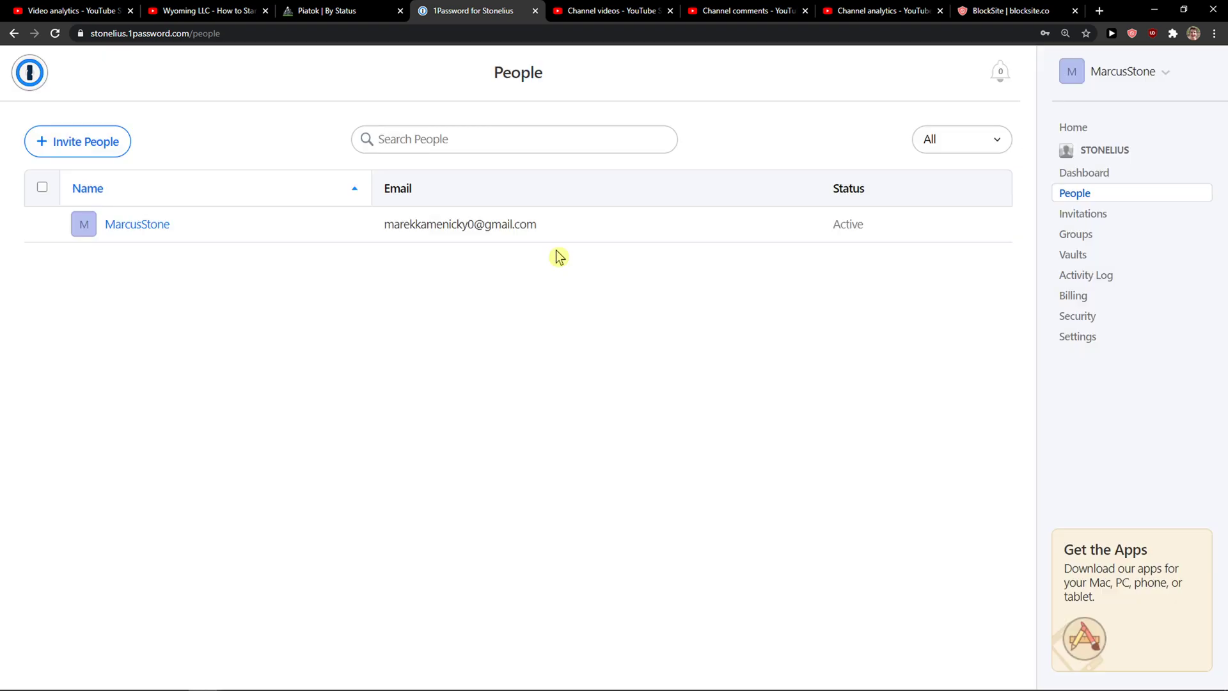
# - Review the two pending invitations, one marked Guest, then go to the account overview
pyautogui.click(1083, 213)
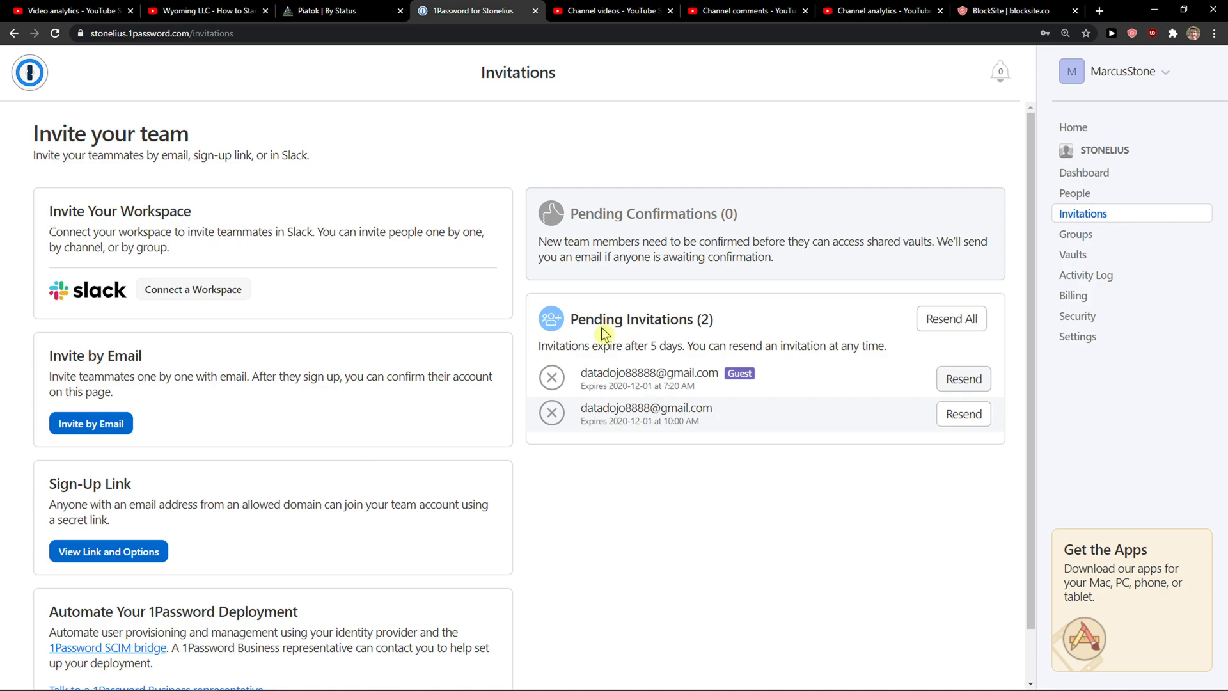
pyautogui.moveTo(524, 341)
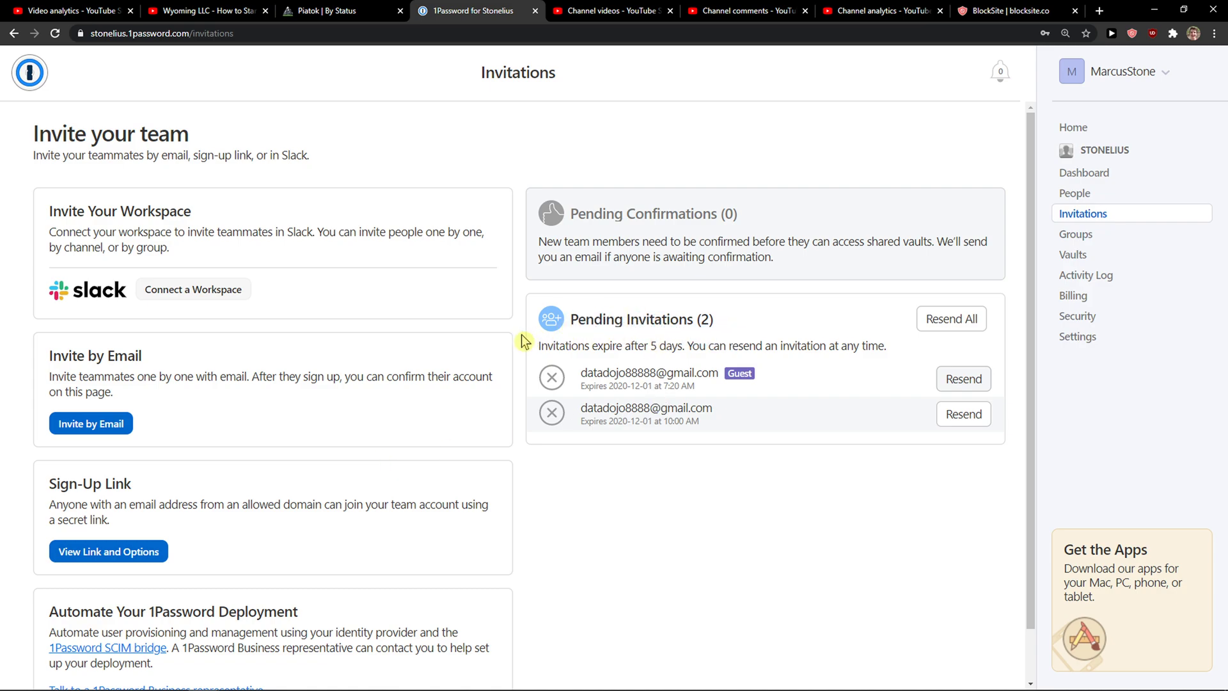
pyautogui.moveTo(467, 418)
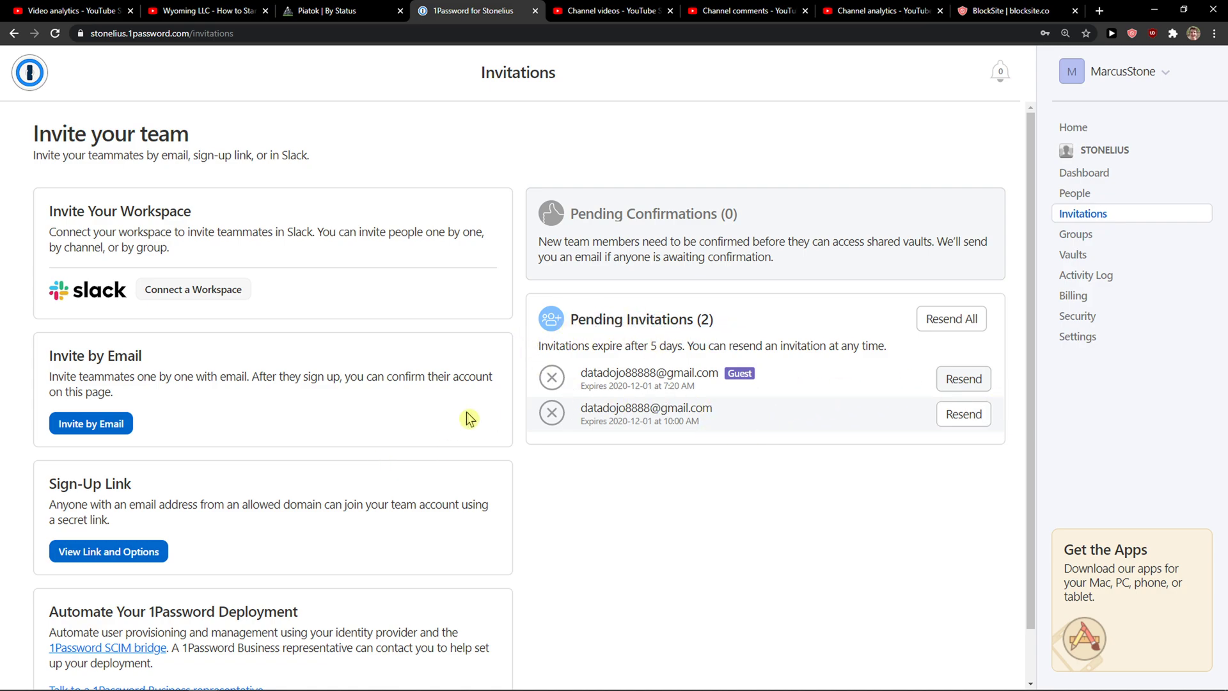
pyautogui.scroll(-3)
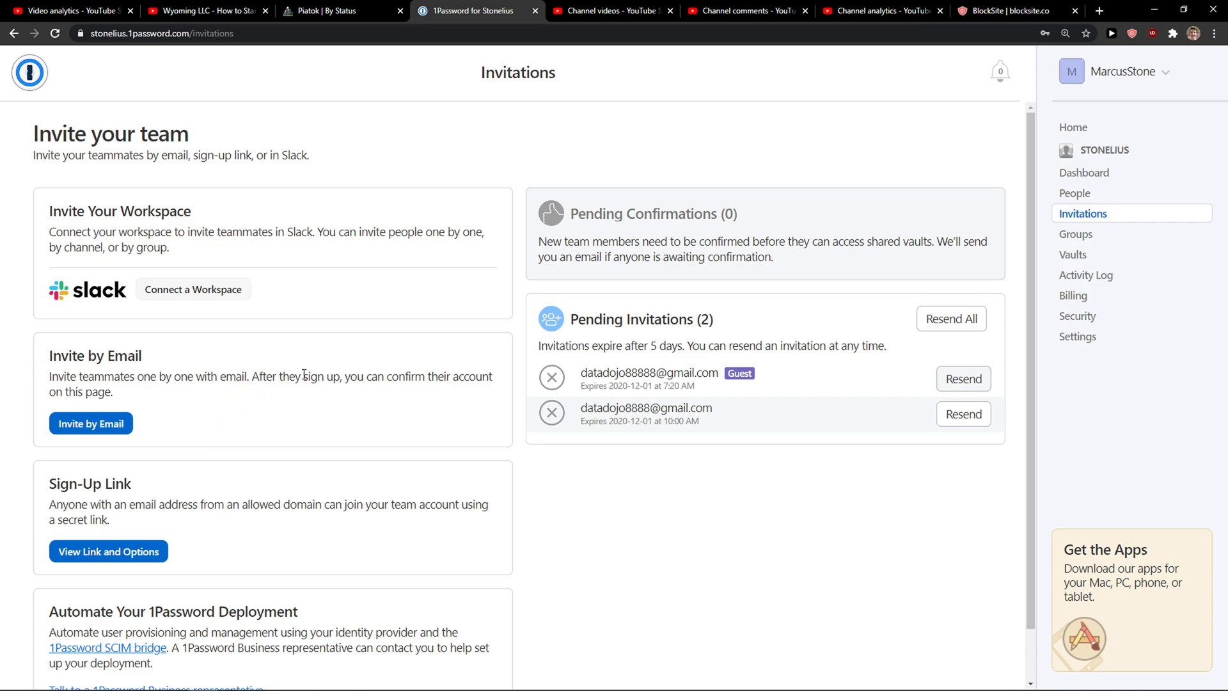
pyautogui.click(1084, 172)
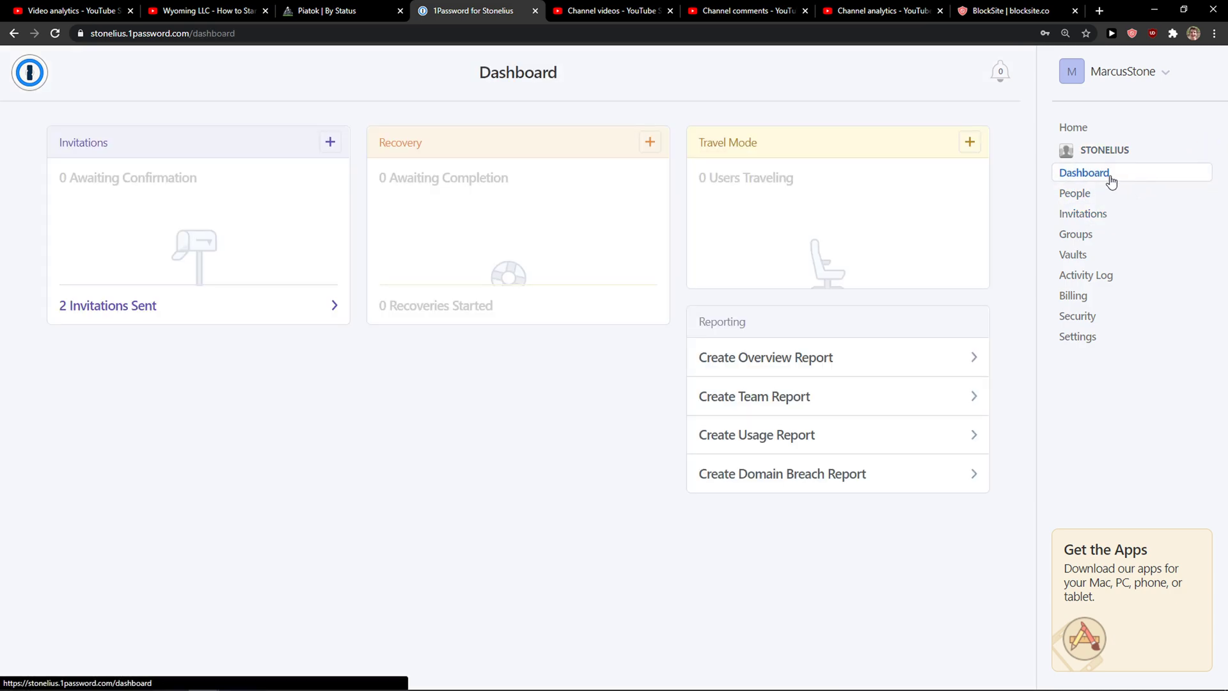
pyautogui.moveTo(1096, 152)
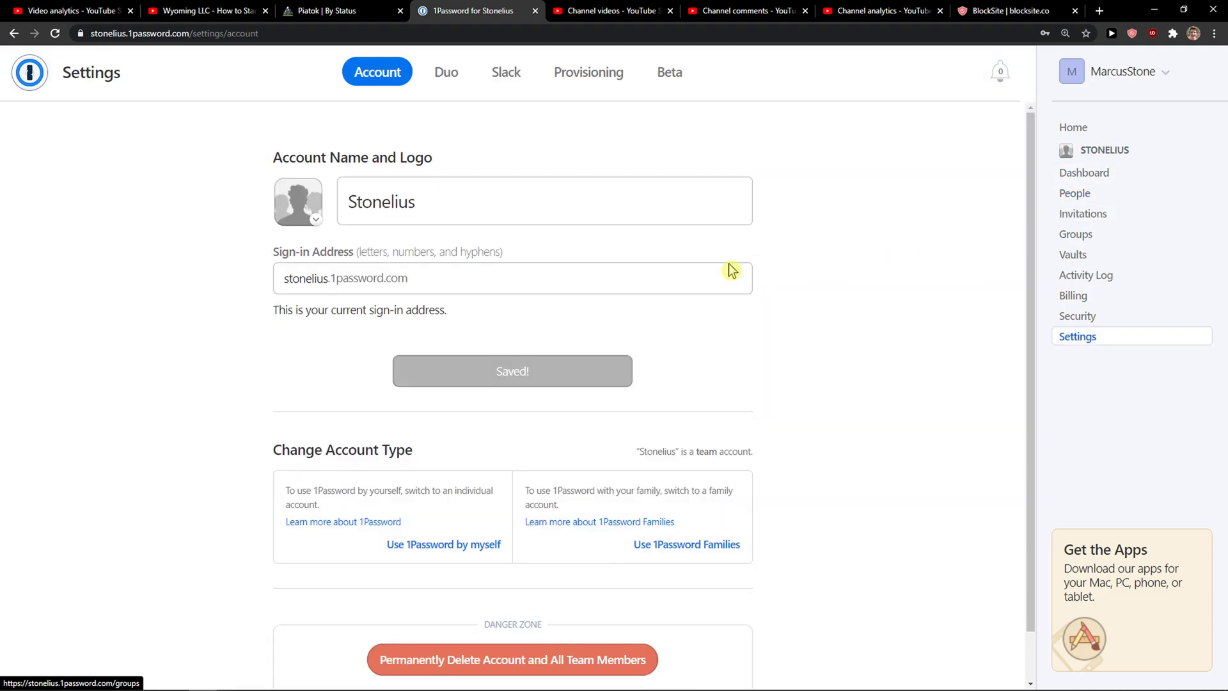
pyautogui.moveTo(1114, 158)
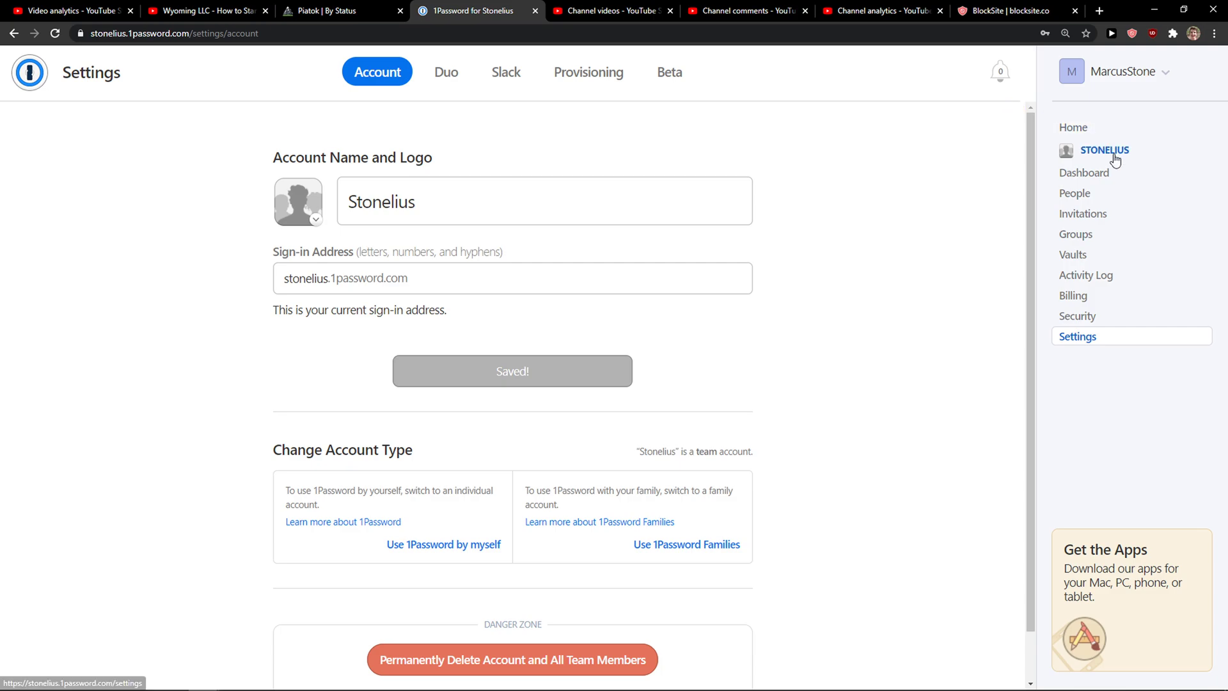
# - Return to the team Dashboard showing 2 invitations sent, 0 awaiting confirmation
pyautogui.click(1084, 172)
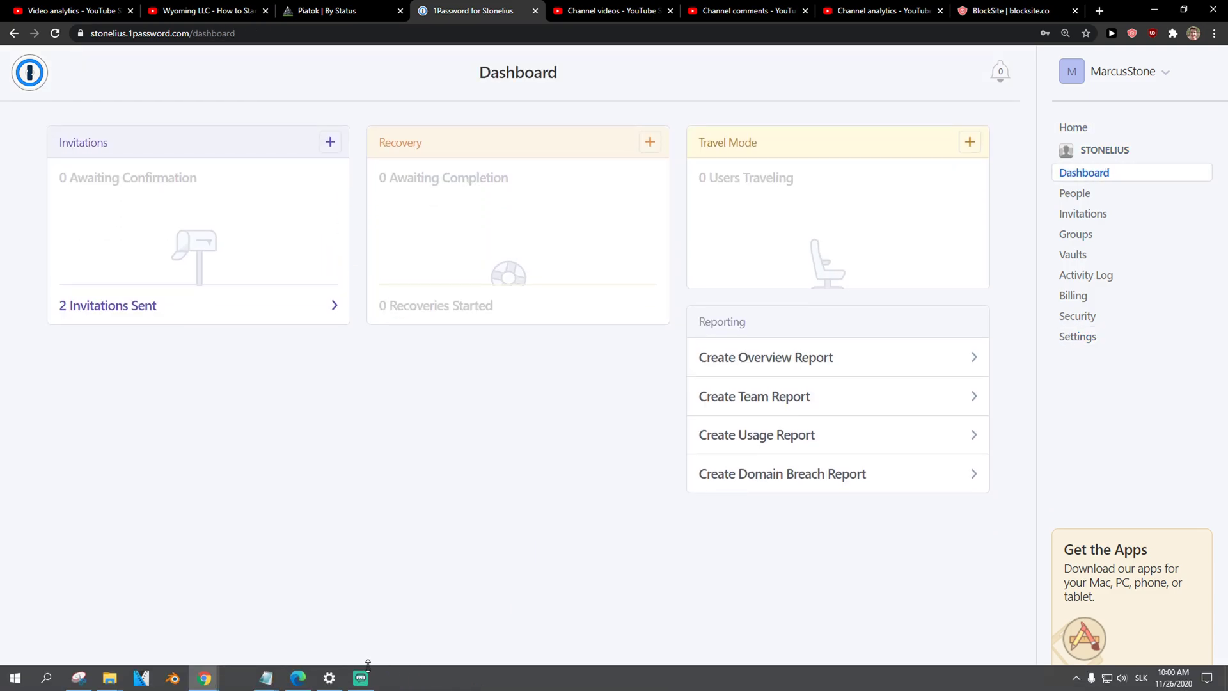